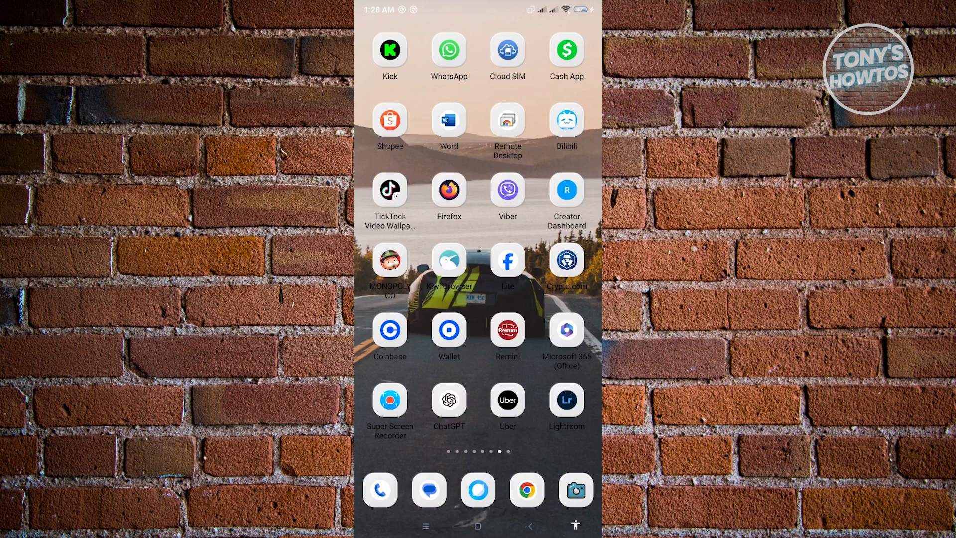
Launch WhatsApp from the home screen and land in the 'New groupd' chat
click(448, 50)
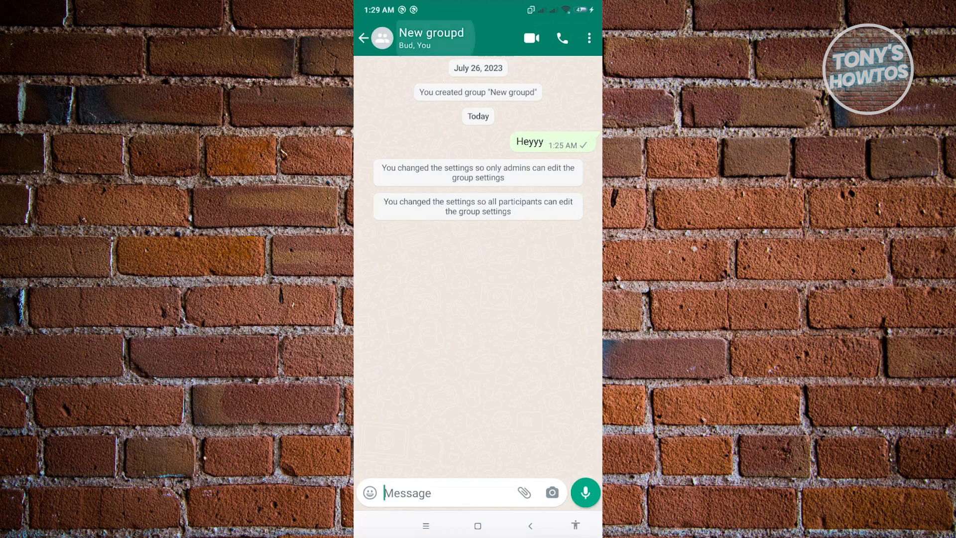
From the 'New groupd' group info page, start adding a group description
click(433, 33)
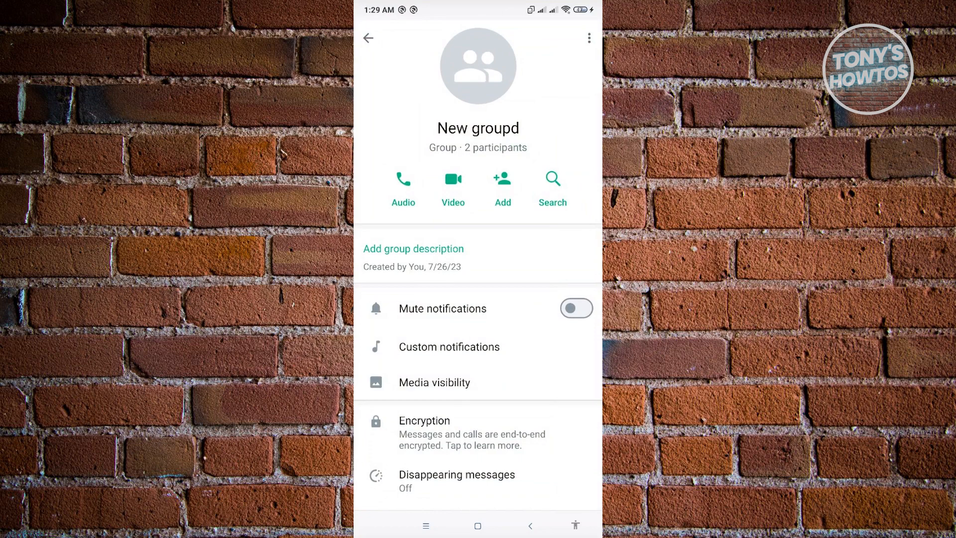
click(412, 248)
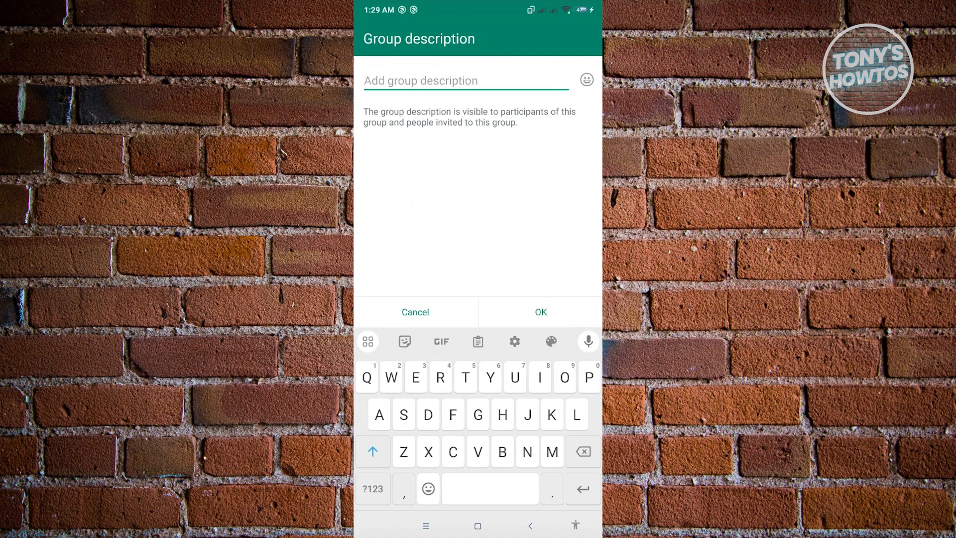
Save 'Test' as the group description and return to the chat showing the change notice
text(Test)
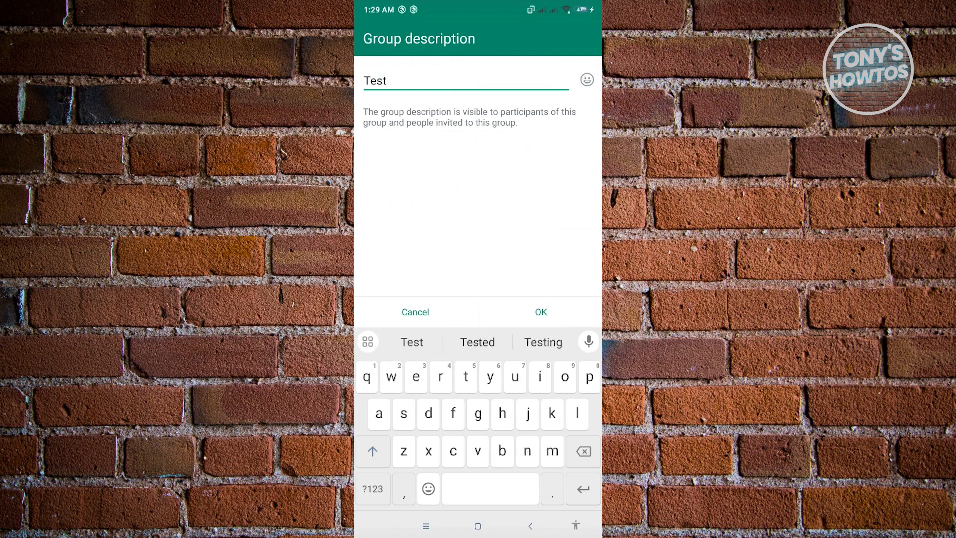
click(539, 312)
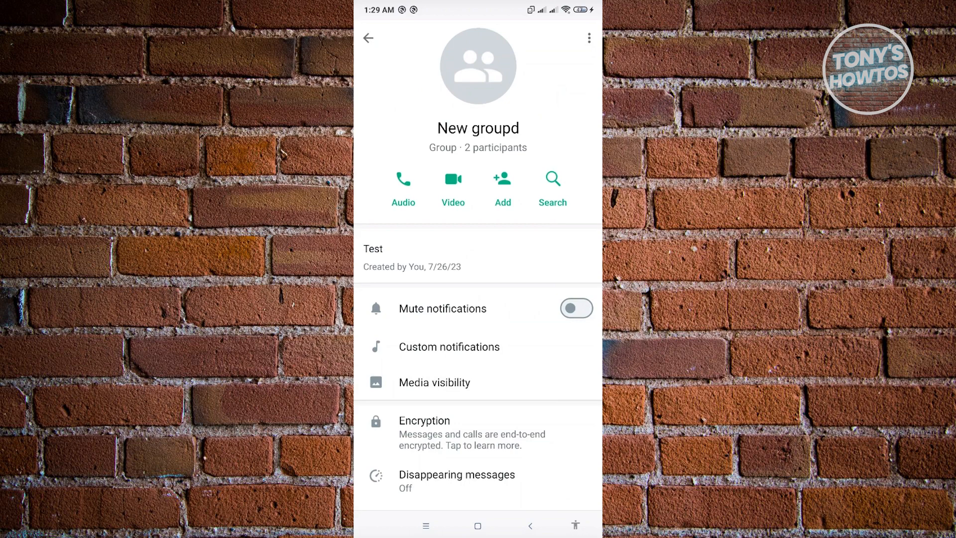
click(367, 38)
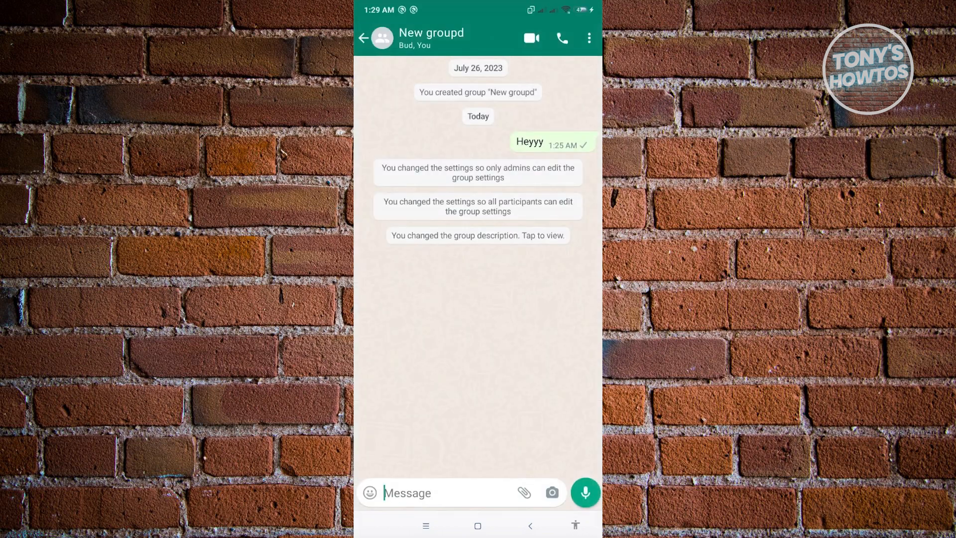